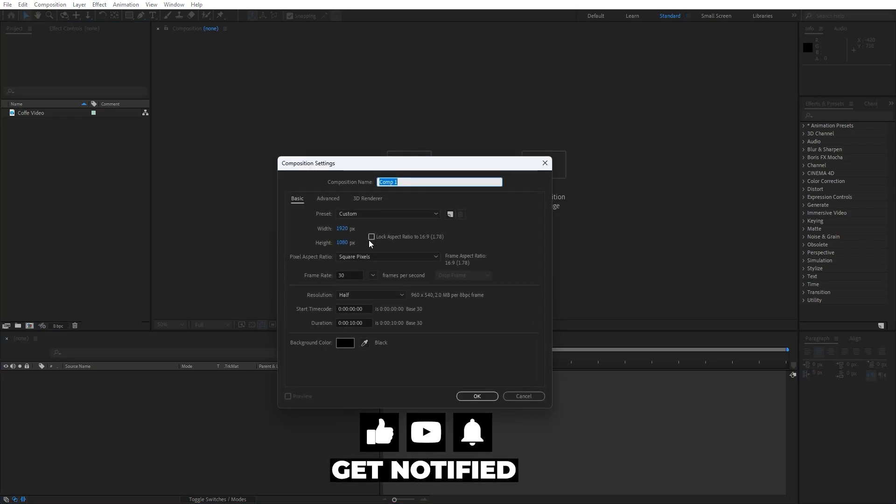
# Step: Name the new 1920×1080, 30 fps, 10 s composition 'Final'
pyautogui.write('Final')
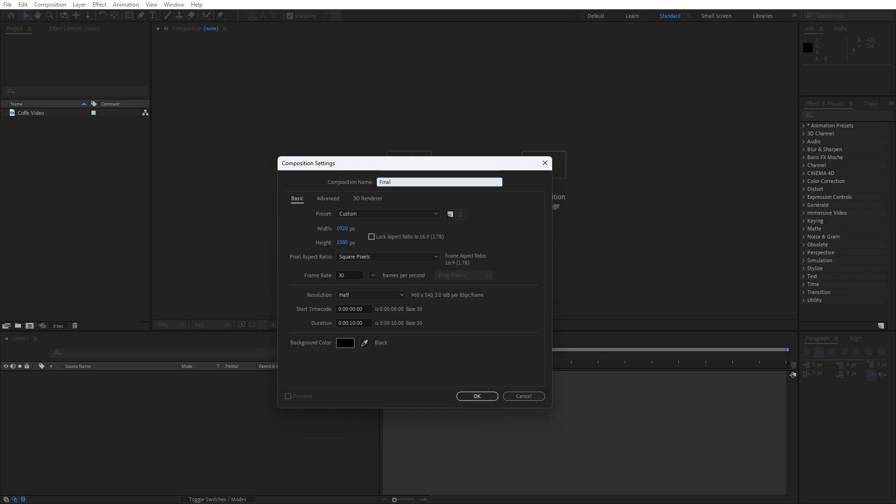
pyautogui.moveTo(358, 239)
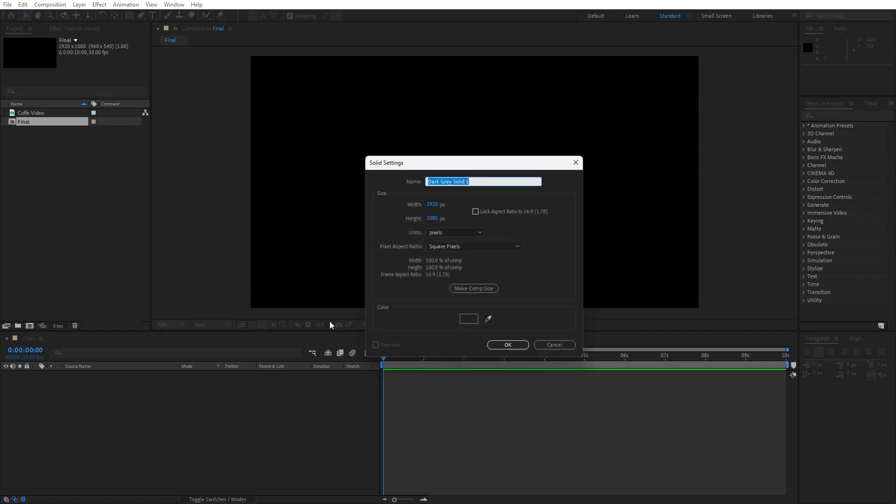
# Step: Create a full-frame solid layer named 'Background' in the Final composition
pyautogui.write('Background')
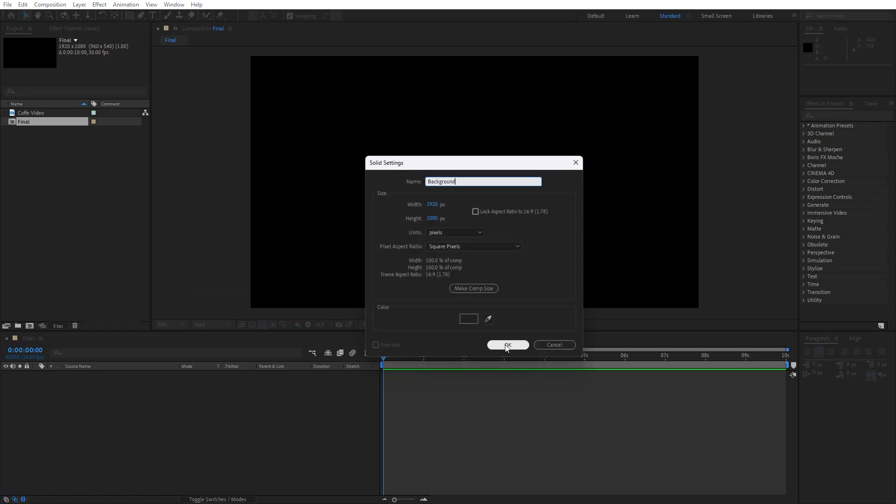
pyautogui.click(508, 346)
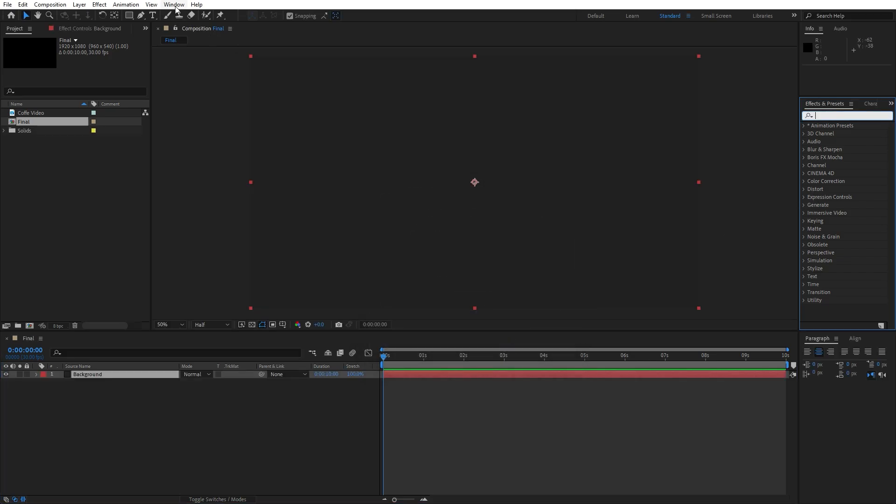
# Step: Apply Gradient Ramp to Background with the End Color set to dark gray #232323
pyautogui.click(173, 4)
pyautogui.write('ramp')
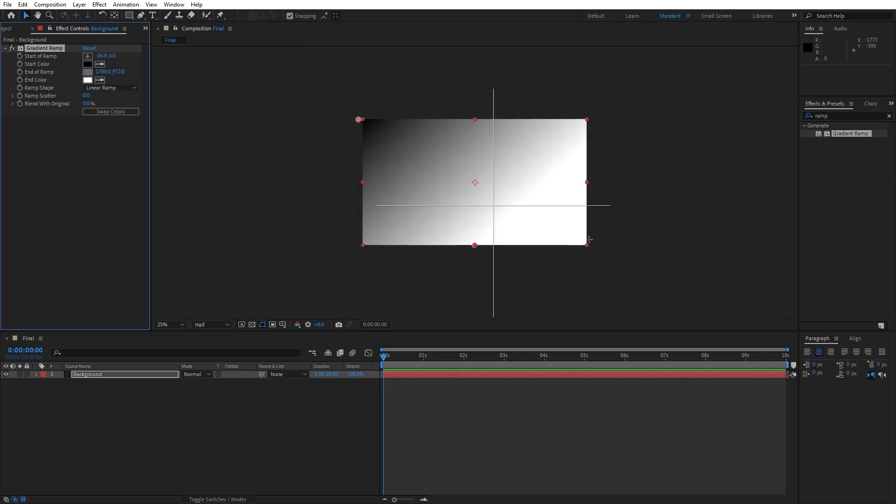
pyautogui.click(87, 80)
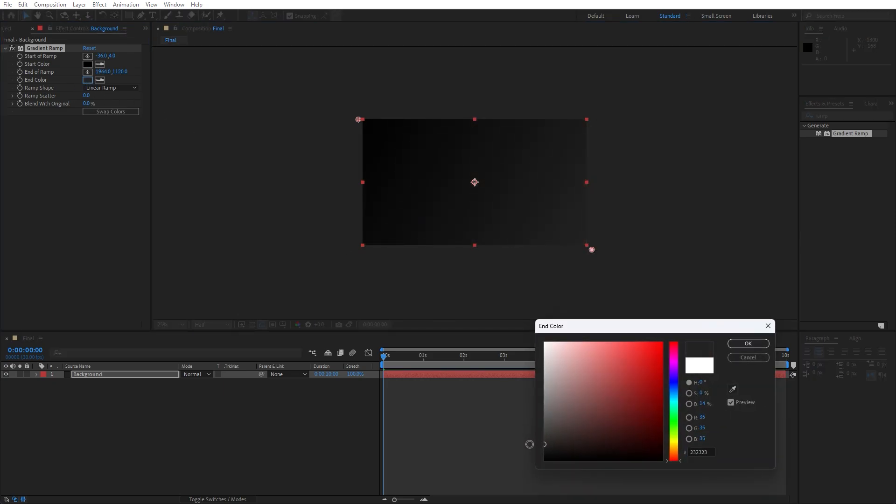
pyautogui.click(747, 344)
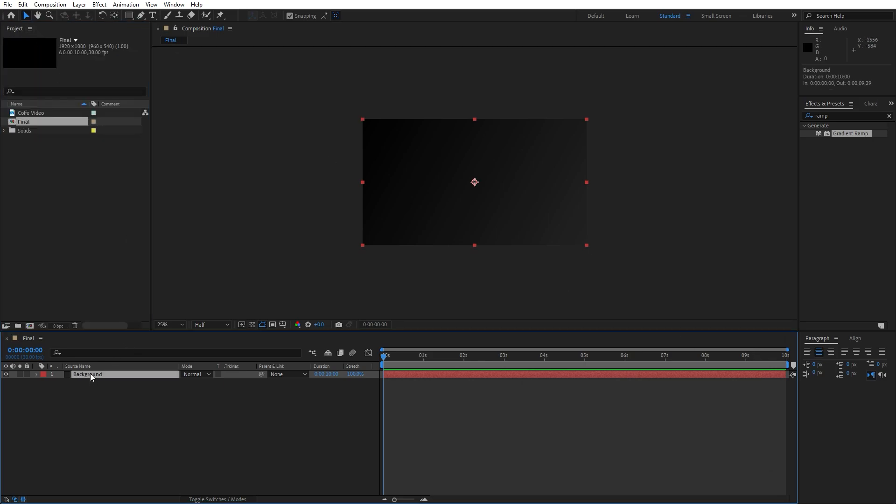
# Step: Duplicate Background as 'Star Burst' and apply CC Star Burst to speckle stars over the gradient
pyautogui.click(22, 4)
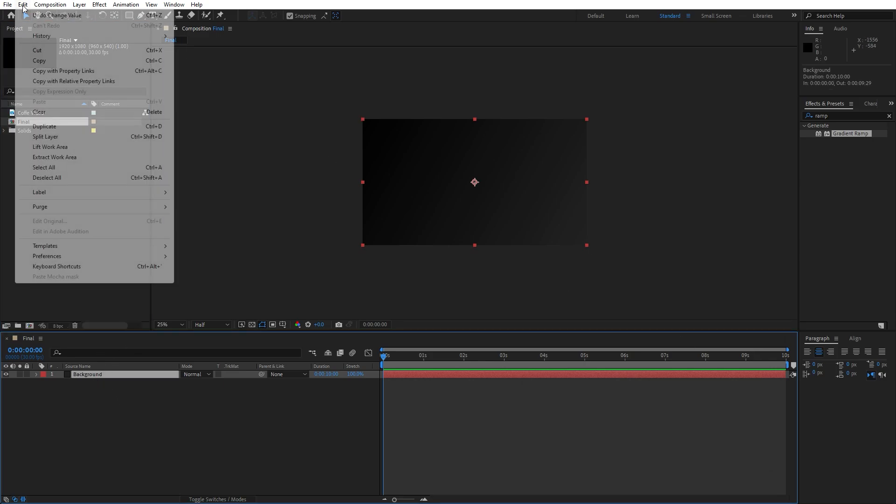
pyautogui.click(44, 126)
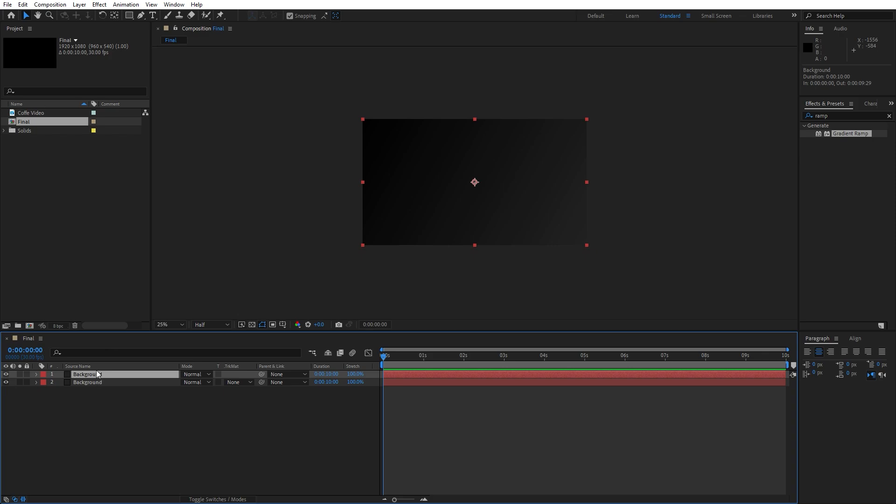
pyautogui.write('Star Bur')
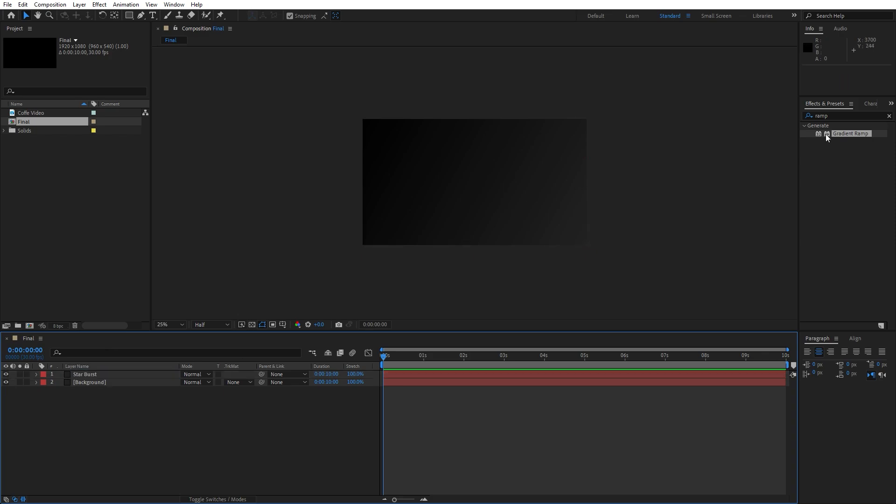
pyautogui.write('star b')
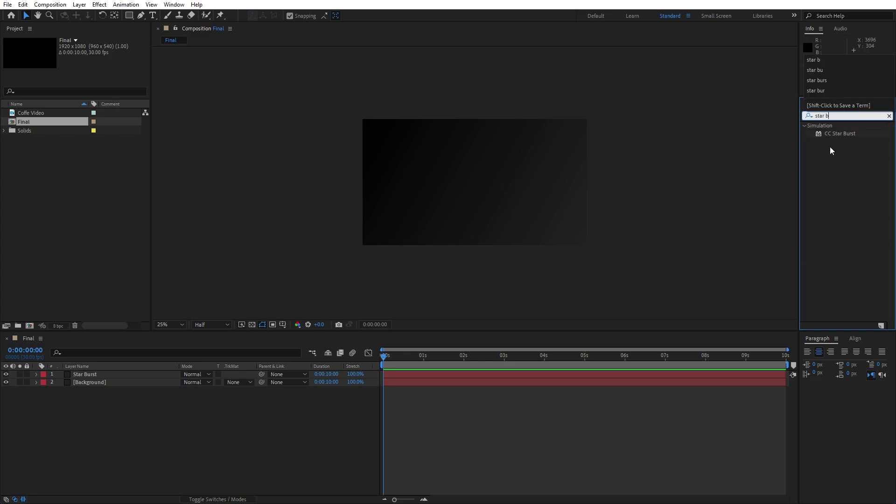
pyautogui.doubleClick(839, 134)
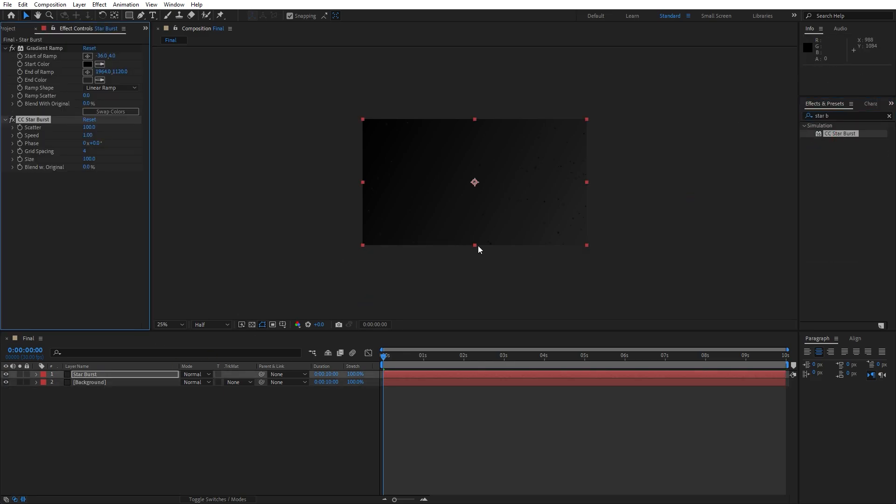
pyautogui.click(169, 325)
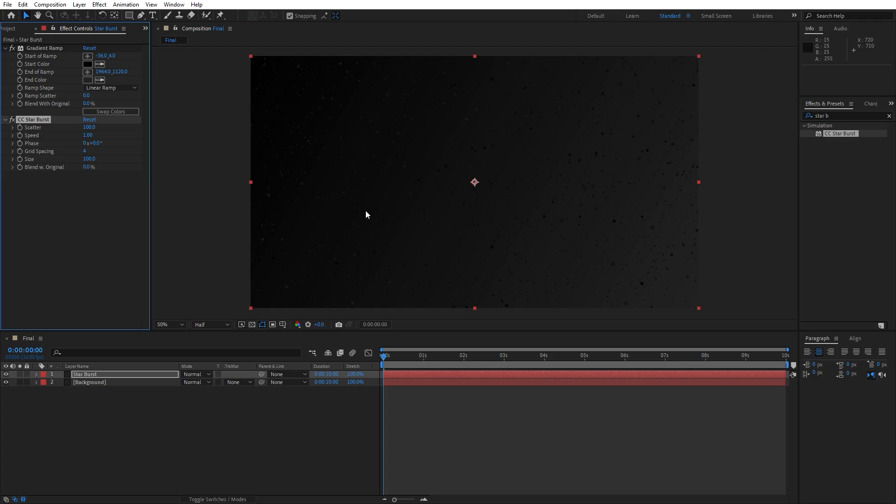
pyautogui.click(72, 64)
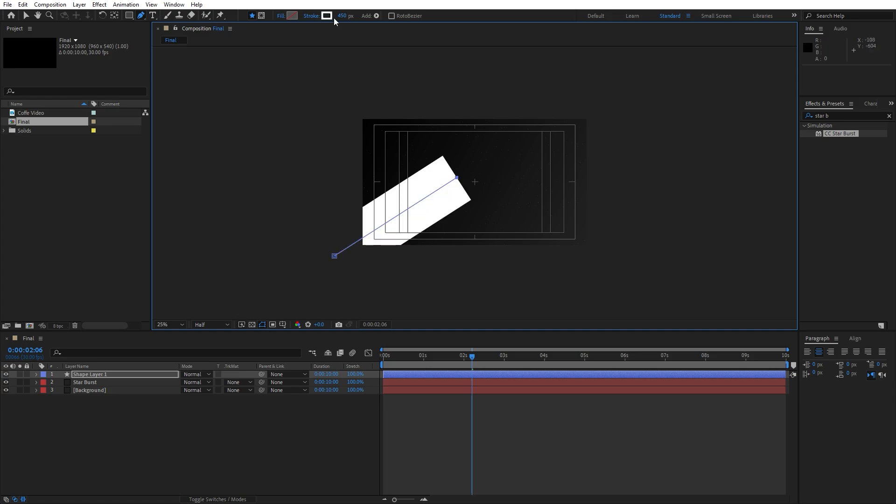
pyautogui.moveTo(345, 17)
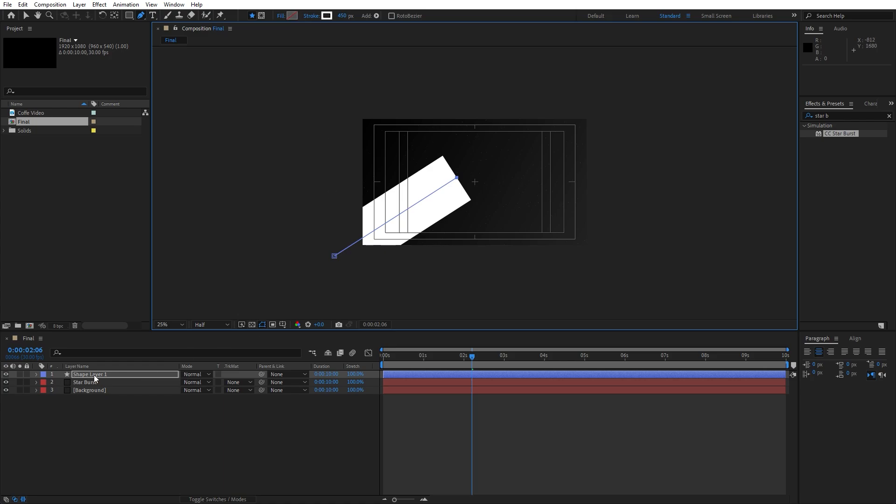
# Step: Rename the new 450 px white stroke shape layer to 'Matte'
pyautogui.click(93, 374)
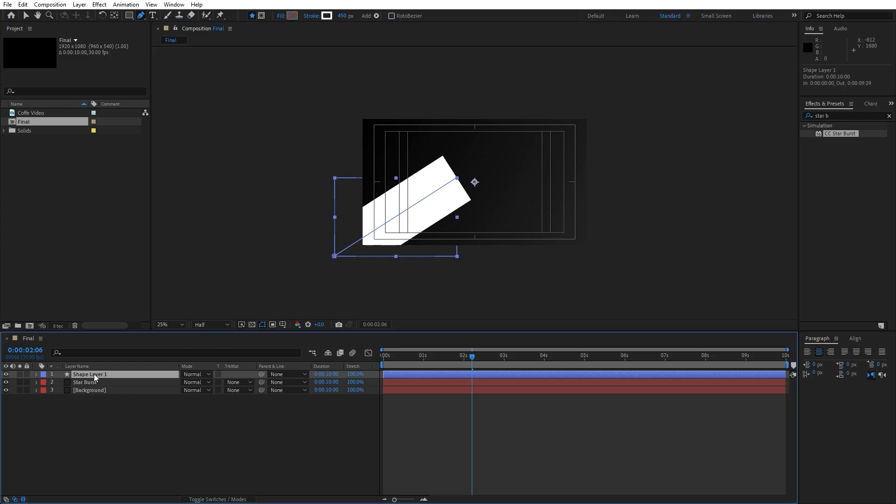
pyautogui.write('Matte')
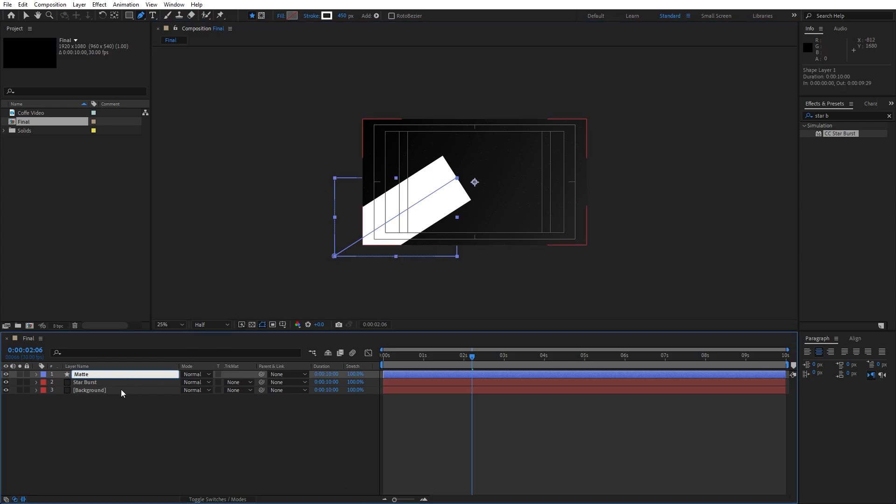
# Step: Expand Matte's shape contents to reach the stroke's Taper settings for a wedge
pyautogui.click(36, 375)
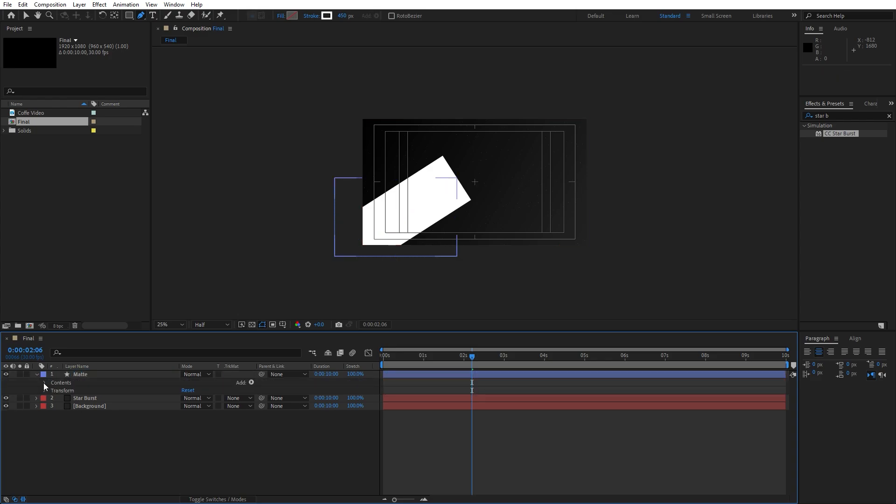
pyautogui.click(42, 382)
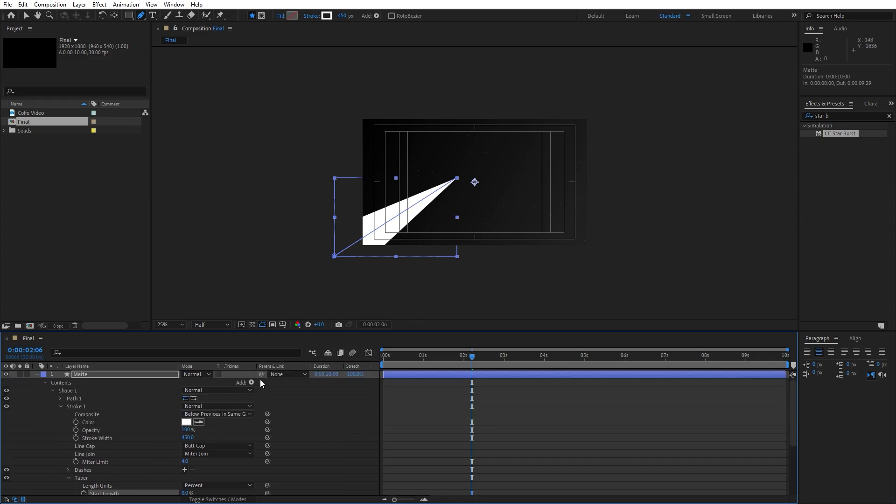
# Step: Add Trim Paths to Matte and keyframe End from 0% at 0:00 to 100% near two seconds
pyautogui.click(252, 383)
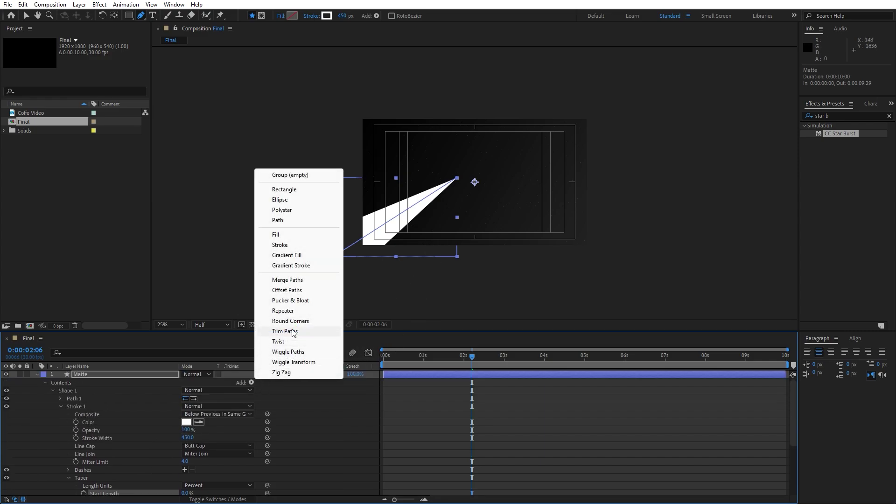
pyautogui.click(281, 331)
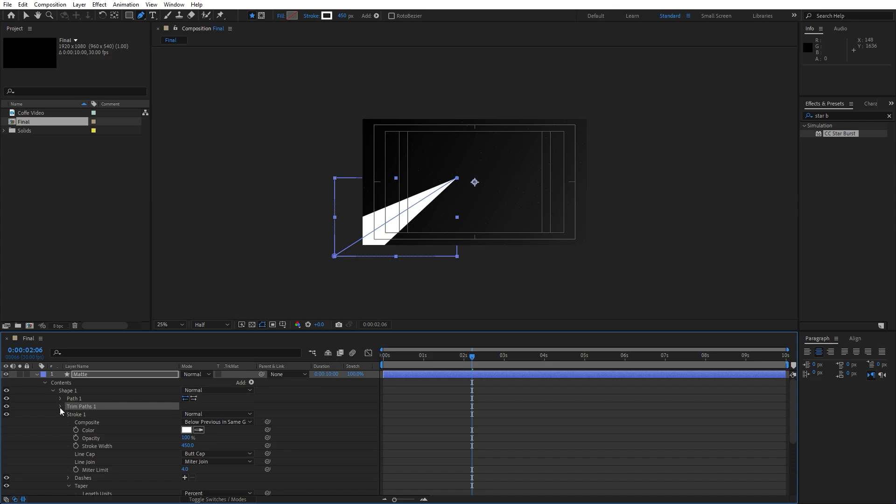
pyautogui.click(60, 406)
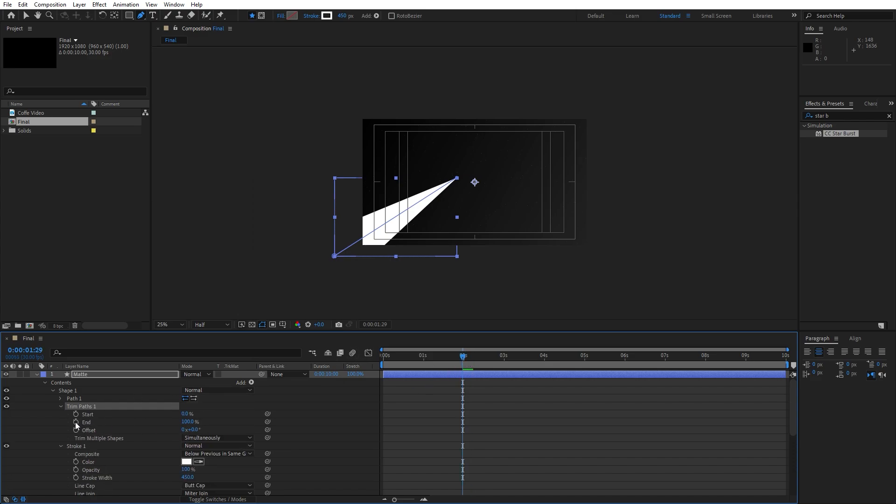
pyautogui.click(77, 423)
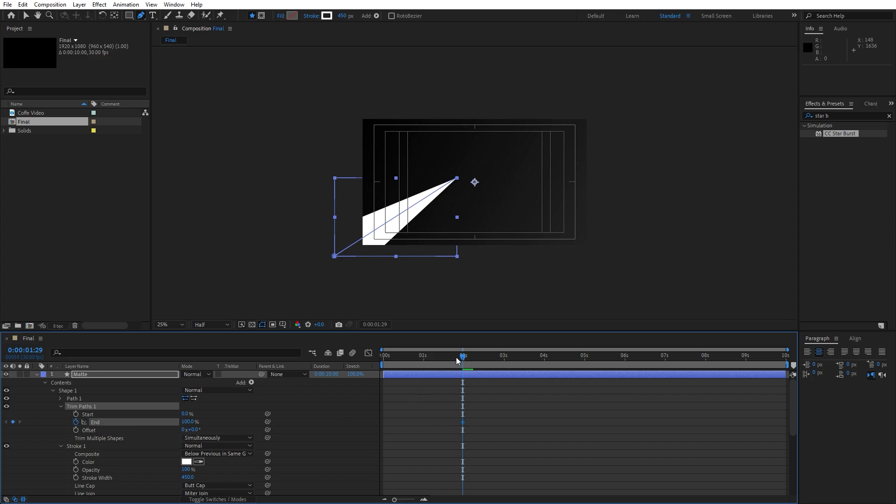
pyautogui.click(383, 355)
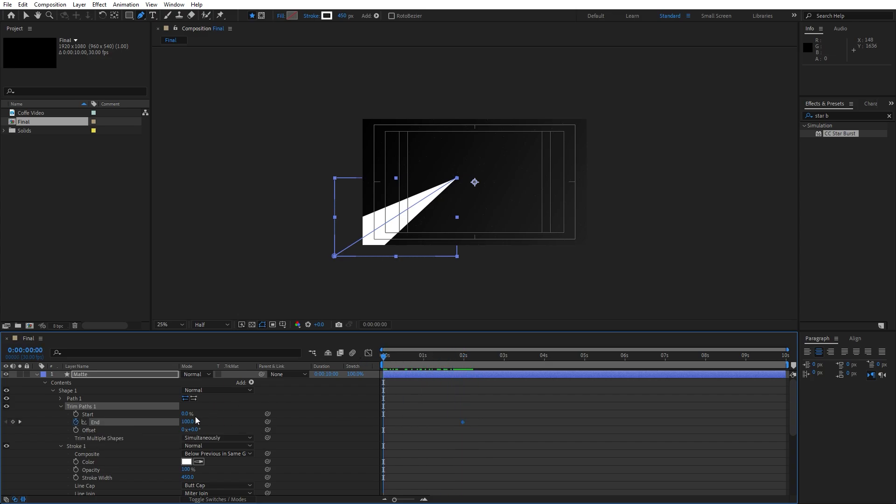
pyautogui.write('0.0')
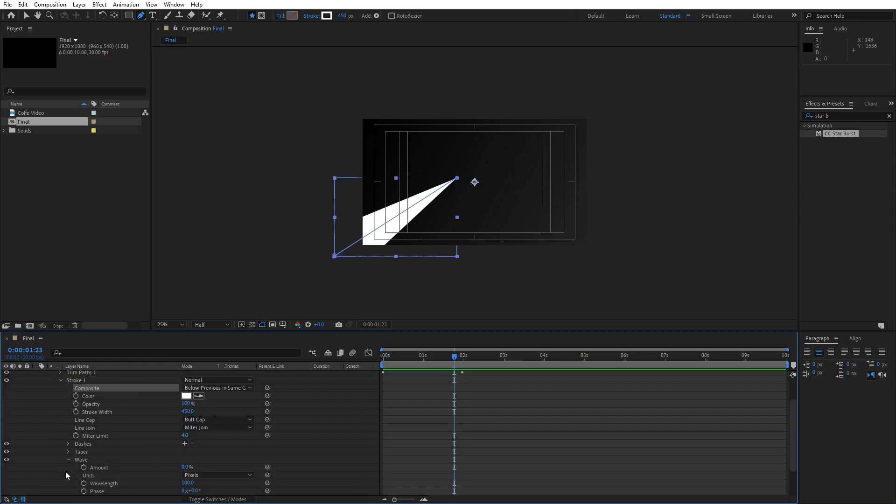
# Step: Set the stroke's 40% Wave to Cycles units, keyframe its Phase across ten seconds and preview
pyautogui.scroll(-3)
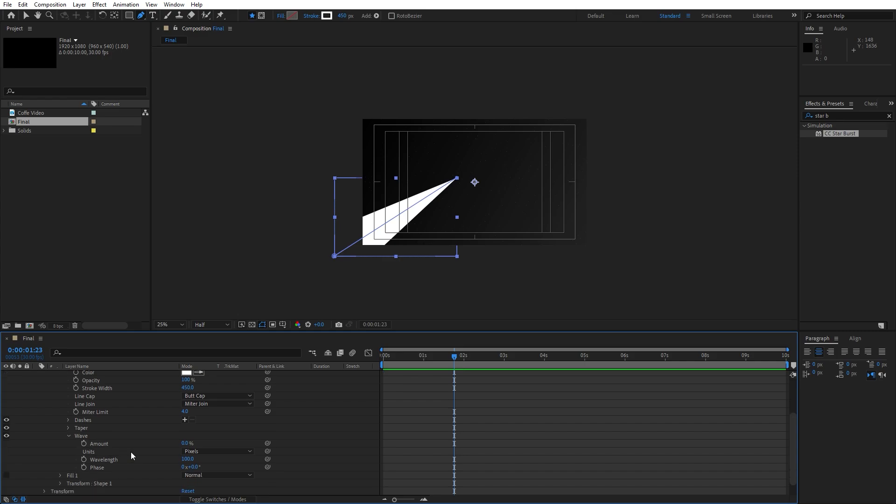
pyautogui.click(216, 452)
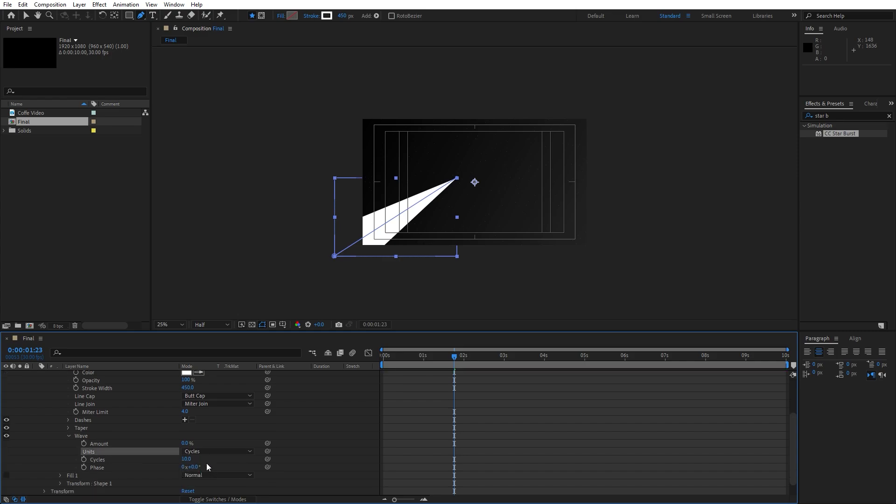
pyautogui.click(185, 443)
pyautogui.write('40')
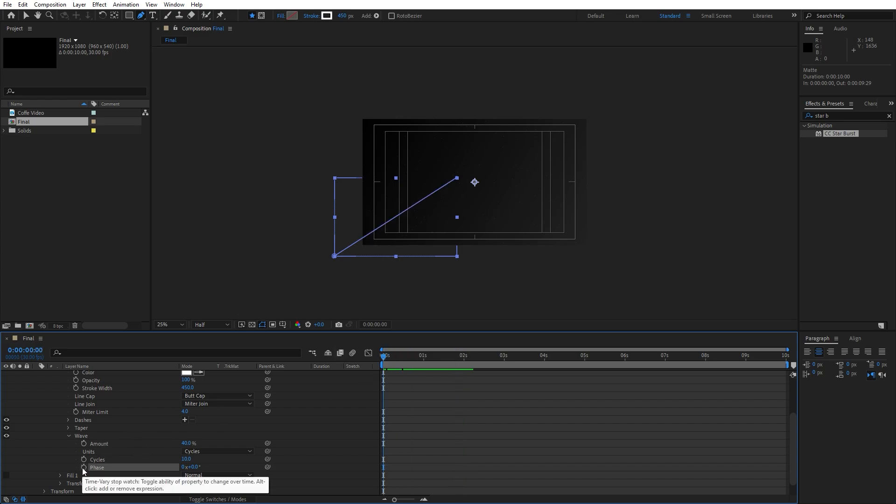
pyautogui.click(71, 467)
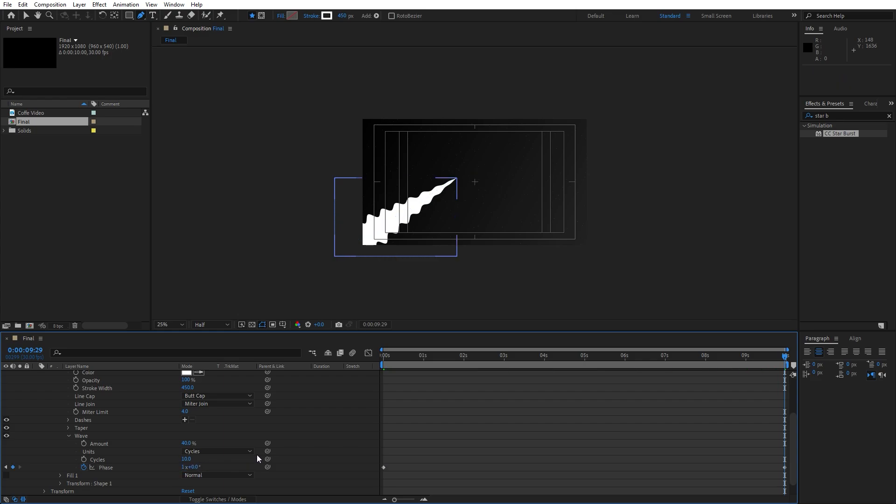
pyautogui.press('Space')
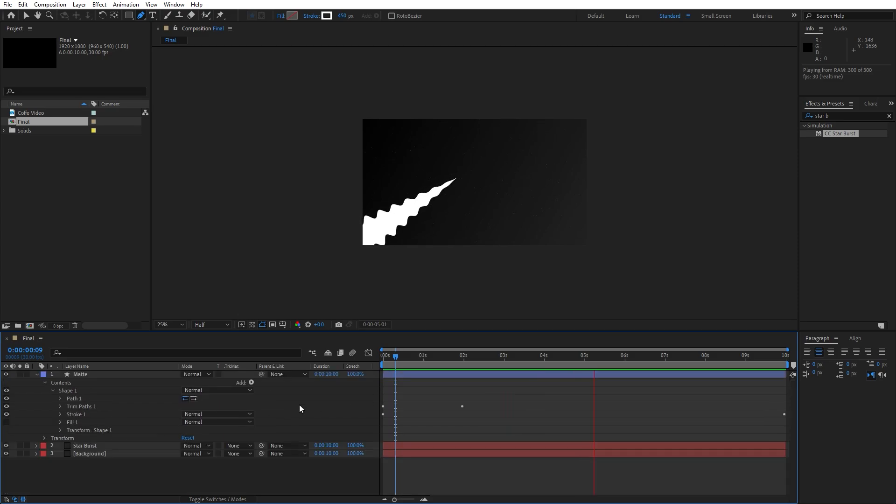
# Step: Add a Repeater to the Matte shape and adjust its transform to spread several wavy copies
pyautogui.click(251, 383)
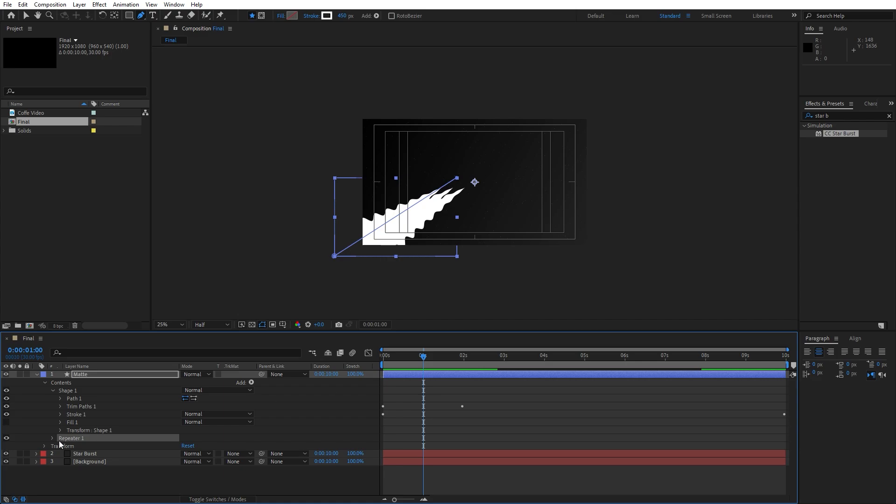
pyautogui.click(52, 437)
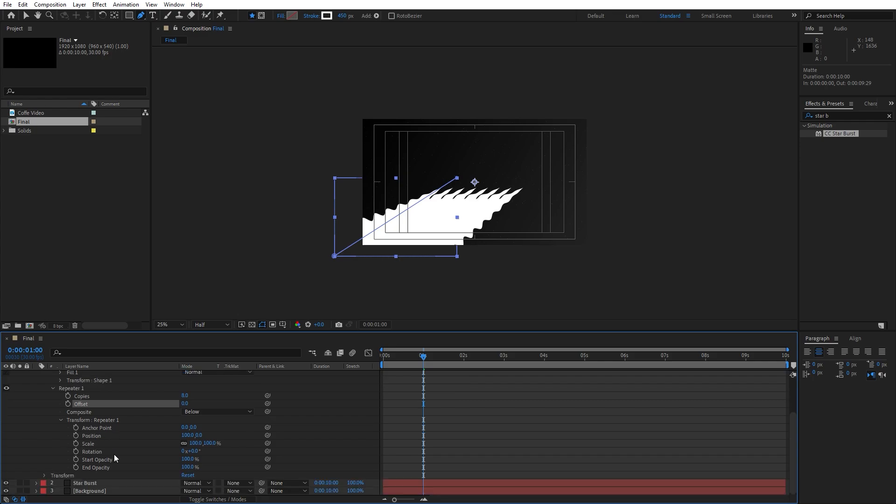
pyautogui.click(186, 452)
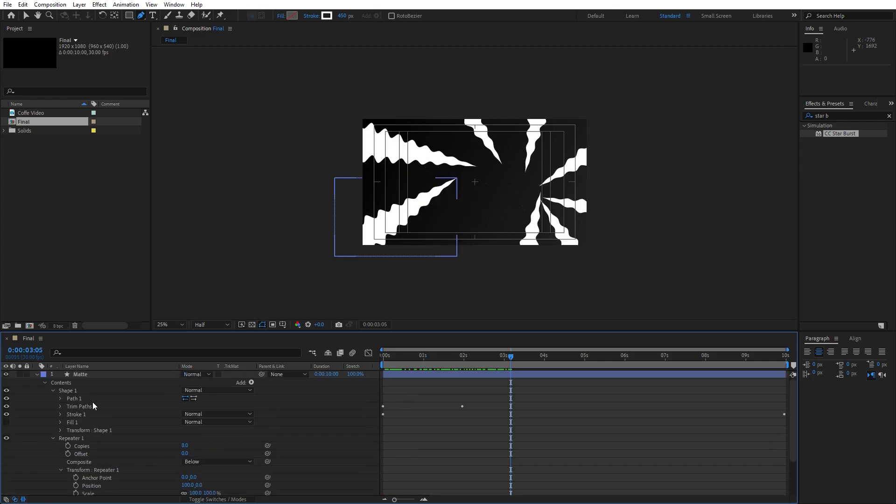
# Step: Drag the Matte path's end vertex past the frame's upper right so the copies fill the frame
pyautogui.click(80, 375)
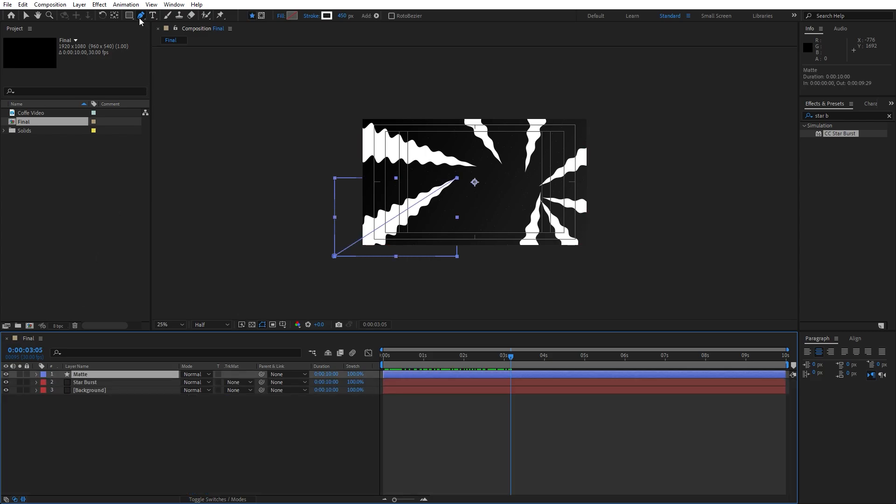
pyautogui.moveTo(364, 110)
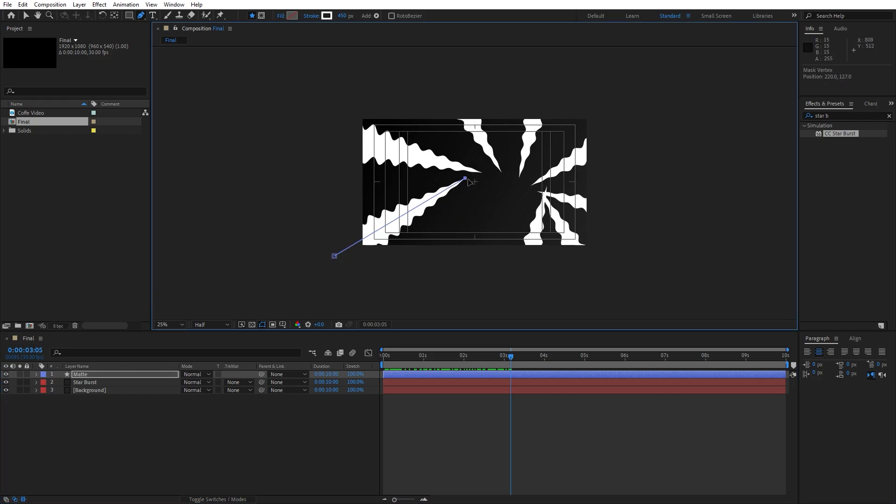
pyautogui.moveTo(465, 182); pyautogui.dragTo(678, 115)
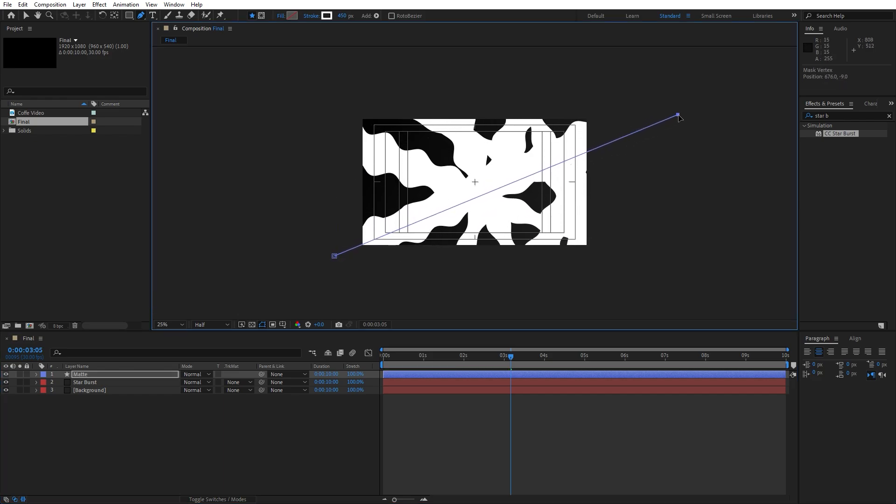
pyautogui.moveTo(678, 116); pyautogui.dragTo(726, 96)
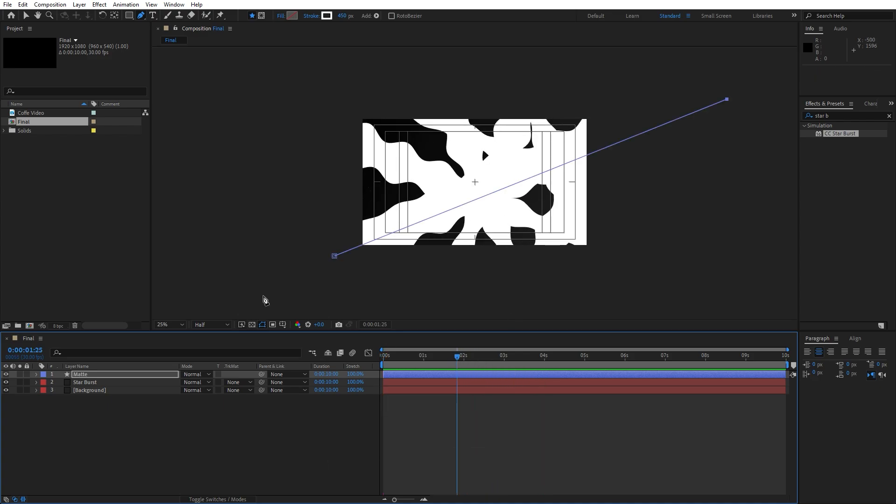
pyautogui.moveTo(33, 116)
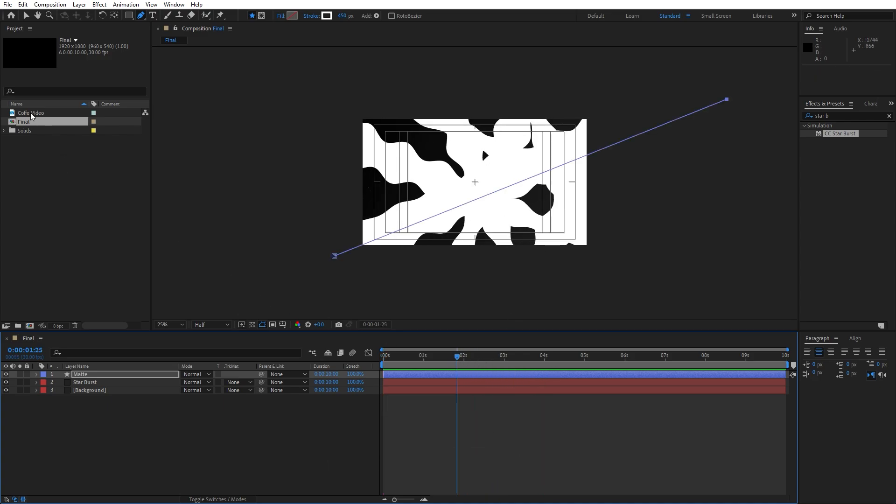
# Step: Place Coffe Video below Matte and set its Track Matte to Luma Matte "Matte"
pyautogui.moveTo(31, 113); pyautogui.dragTo(130, 382)
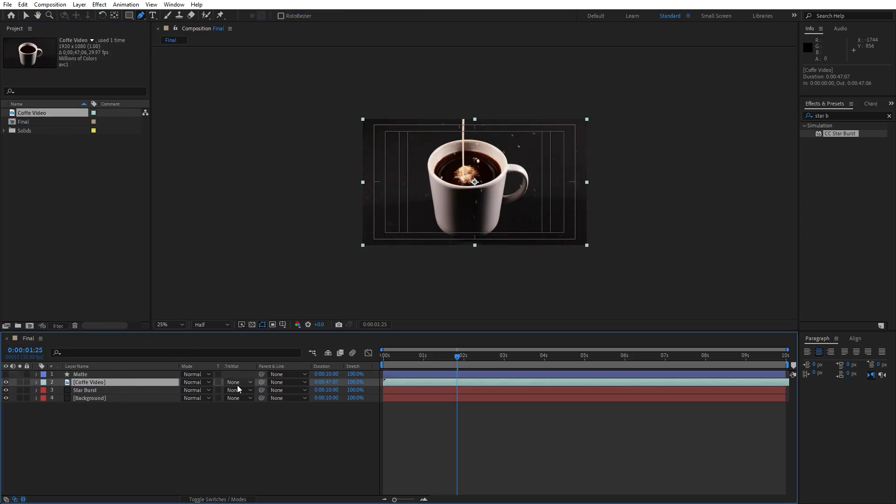
pyautogui.click(238, 382)
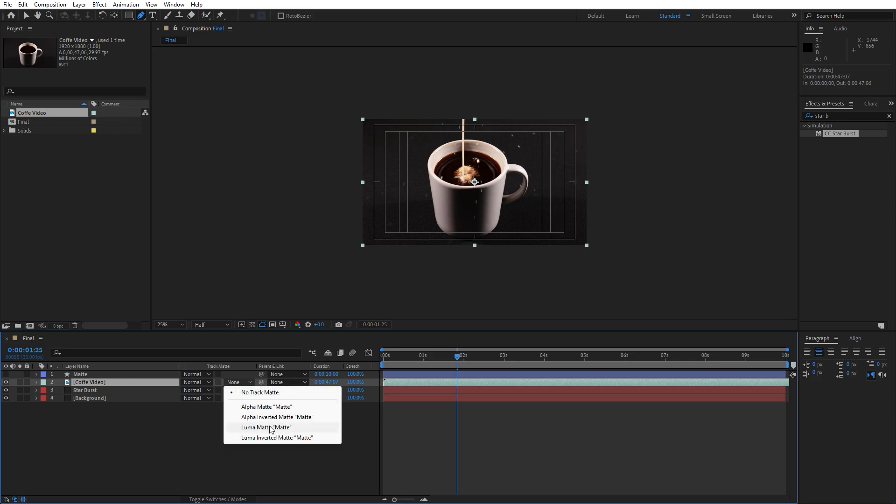
pyautogui.click(265, 427)
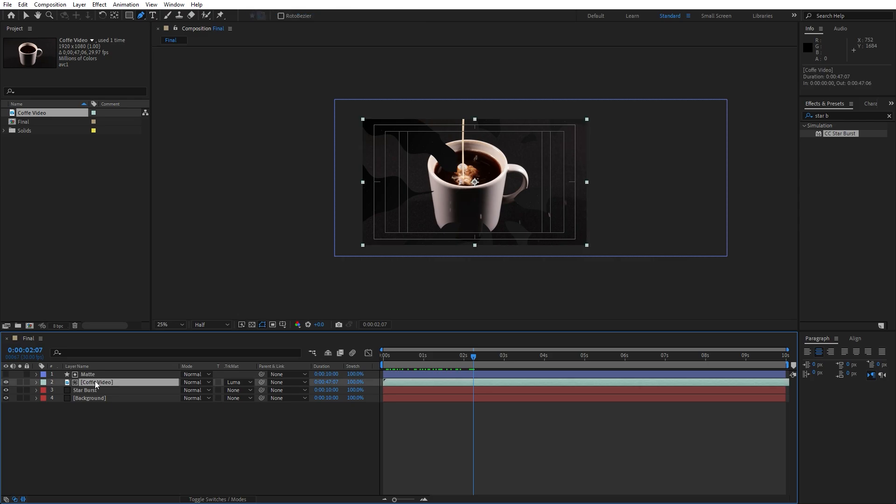
# Step: Pre-compose the Matte and Coffe Video layers into a composition named Media + Matte
pyautogui.rightClick(96, 383)
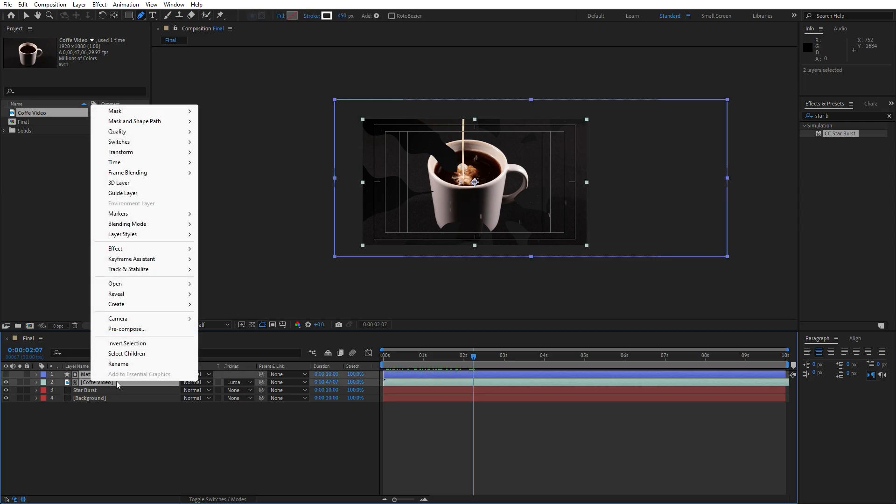
pyautogui.click(127, 329)
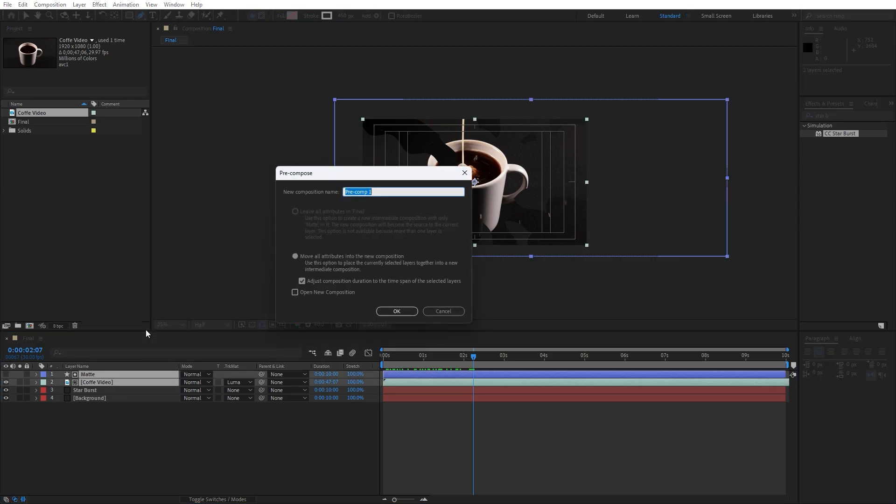
pyautogui.write('Media + Matte')
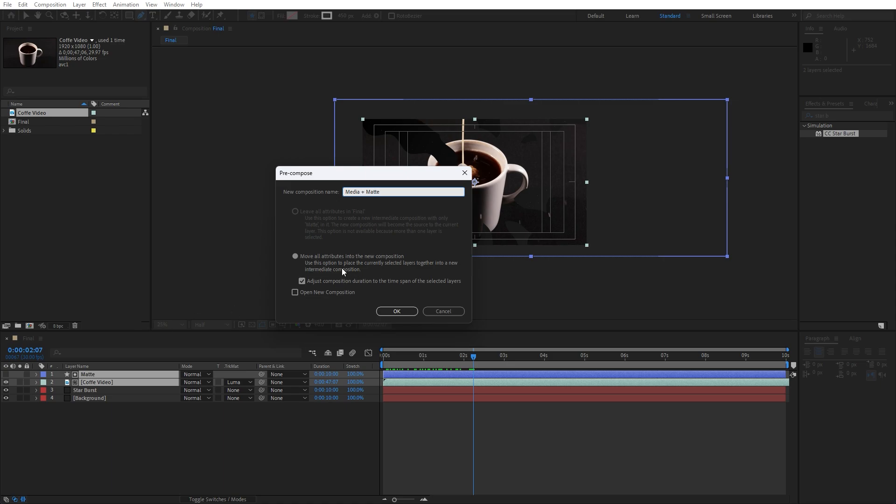
pyautogui.moveTo(403, 311)
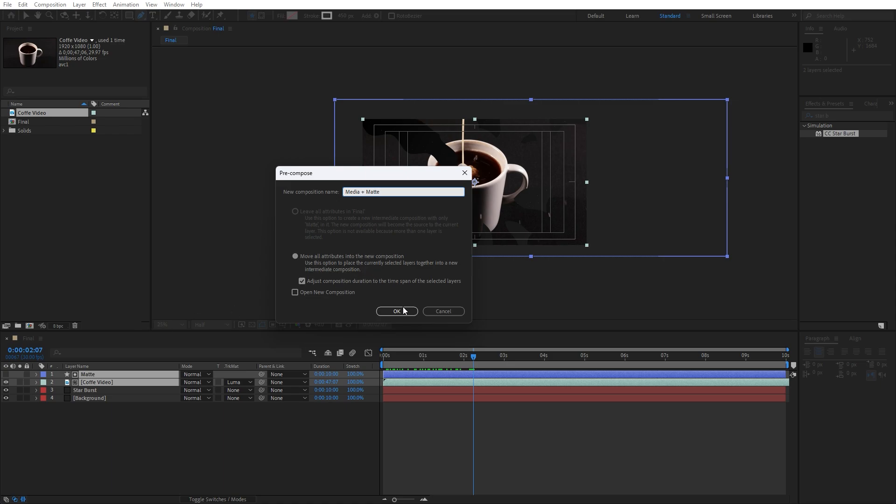
pyautogui.click(397, 312)
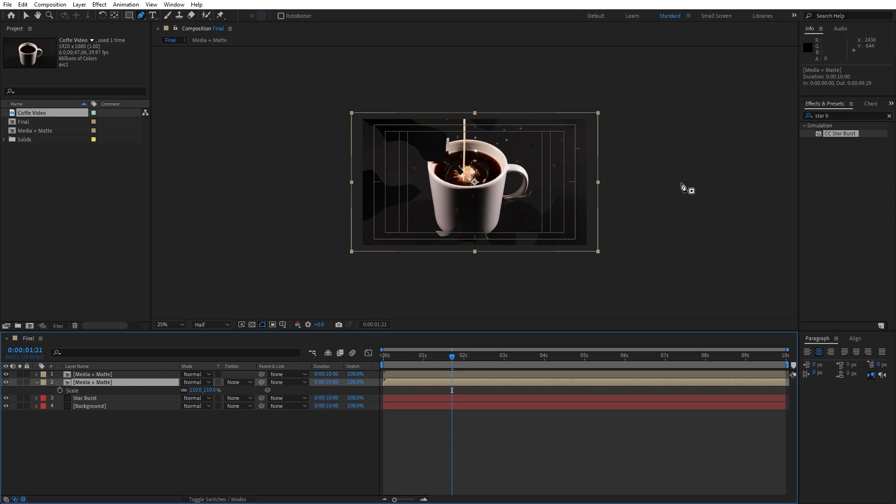
# Step: Fill duplicated Media + Matte copies orange and cream at 110%/120% scale, then enter the Media + Matte composition
pyautogui.write('fill')
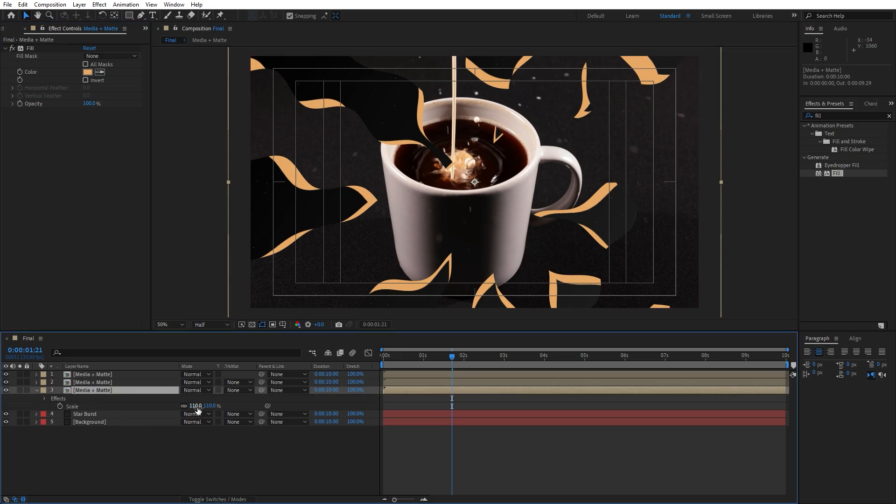
pyautogui.doubleClick(194, 406)
pyautogui.write('120')
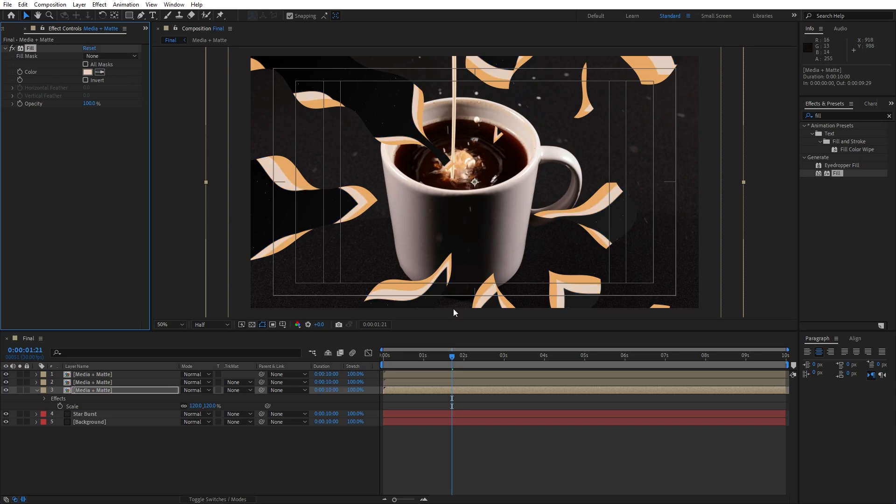
pyautogui.click(401, 355)
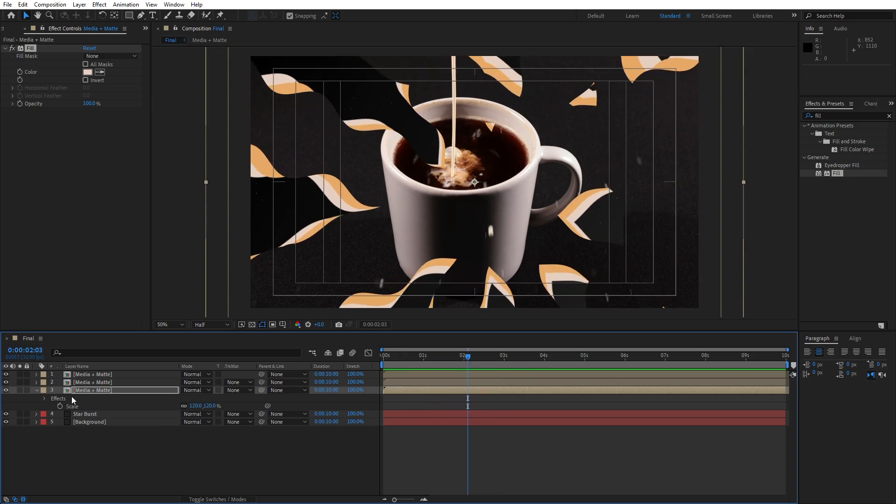
pyautogui.doubleClick(92, 390)
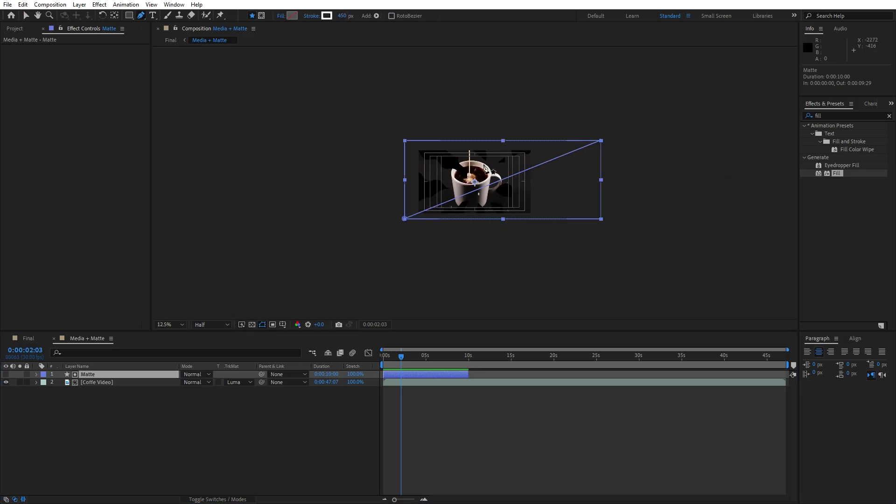
pyautogui.moveTo(600, 141); pyautogui.dragTo(571, 140)
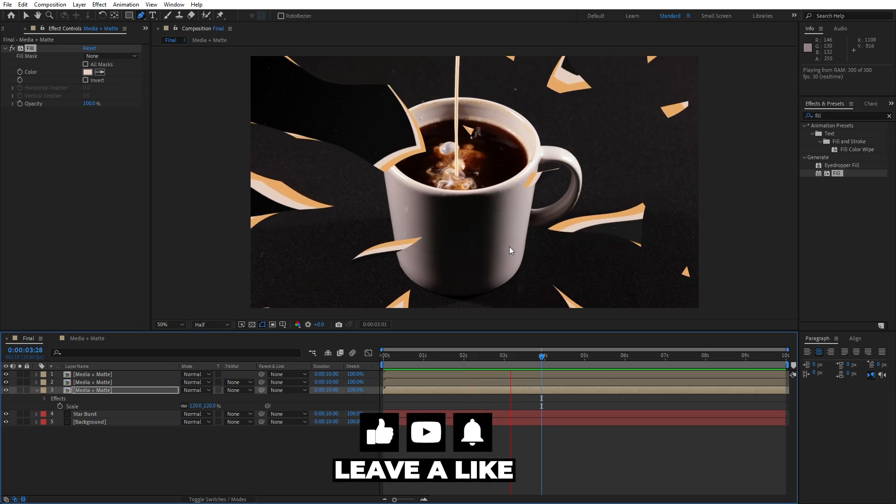
# Step: Duplicate the cream copy, fill it dark red and scale it to 130%
pyautogui.click(467, 356)
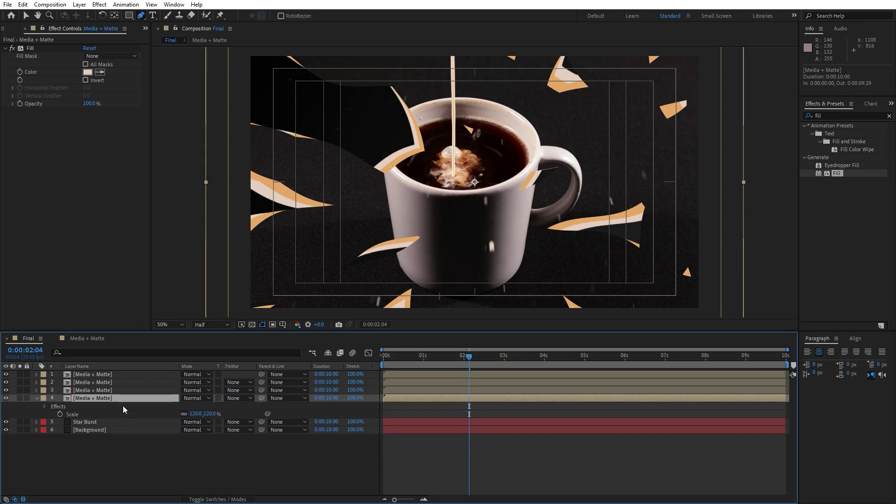
pyautogui.doubleClick(192, 413)
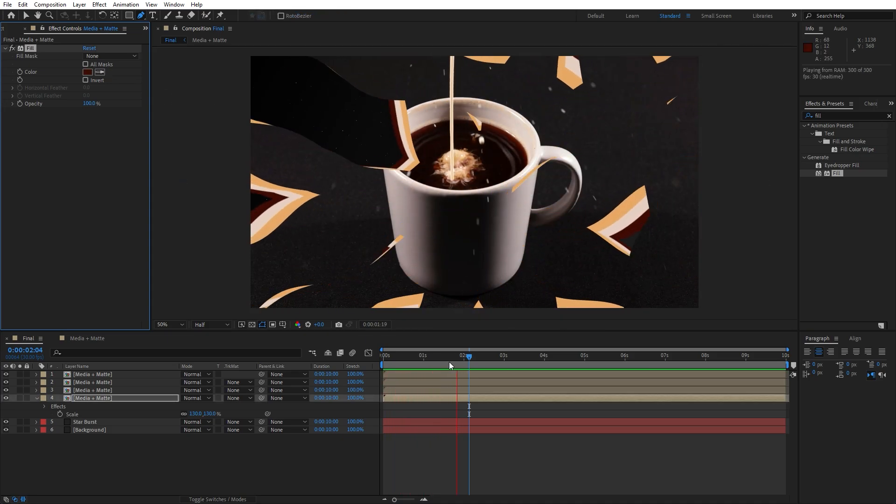
pyautogui.click(429, 368)
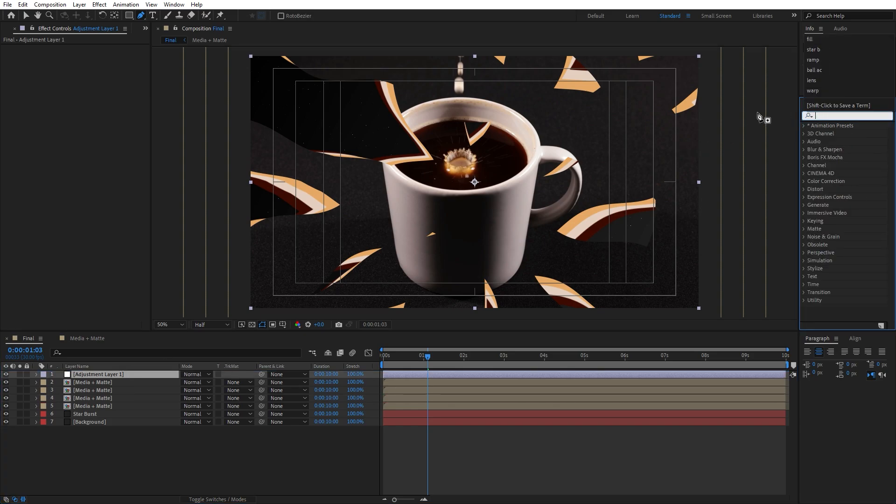
# Step: Apply Glow to the adjustment layer, raising its threshold to 81.9% and shrinking its radius
pyautogui.write('glow')
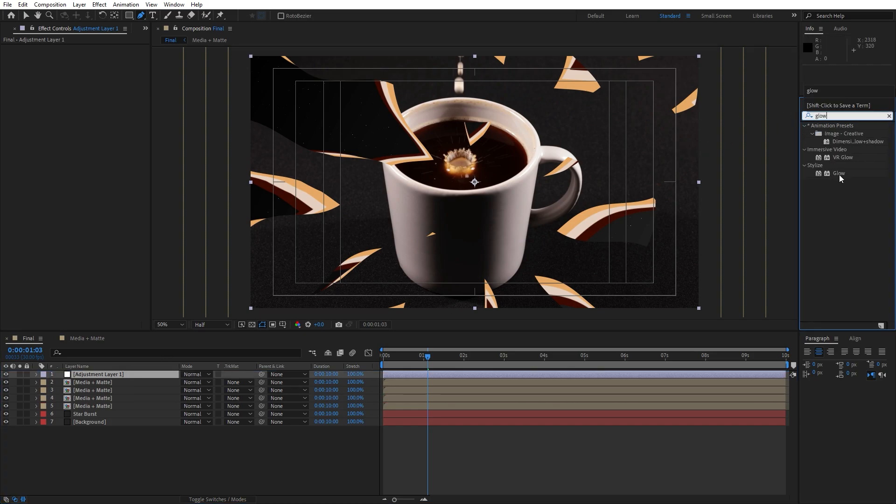
pyautogui.doubleClick(838, 173)
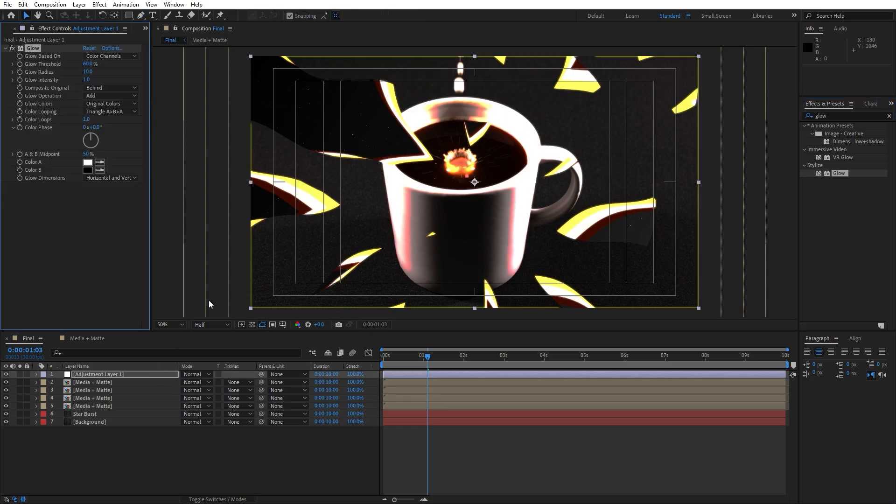
pyautogui.moveTo(88, 64); pyautogui.dragTo(101, 64)
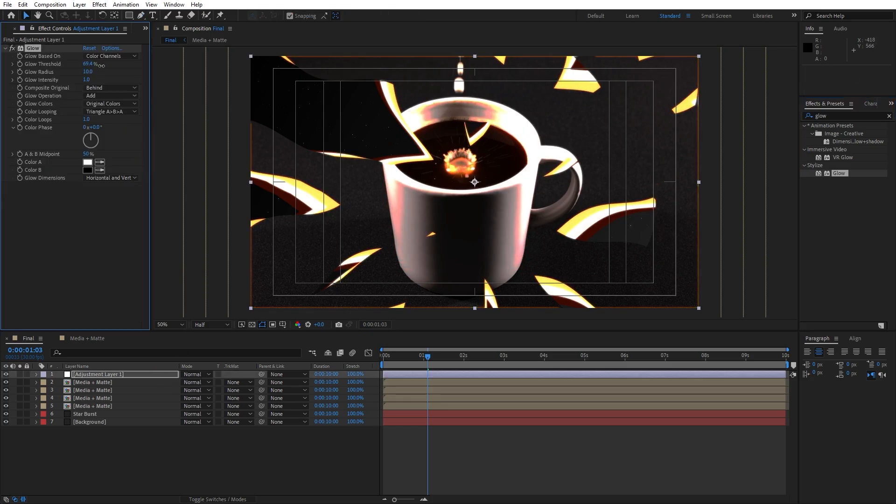
pyautogui.moveTo(89, 63); pyautogui.dragTo(98, 63)
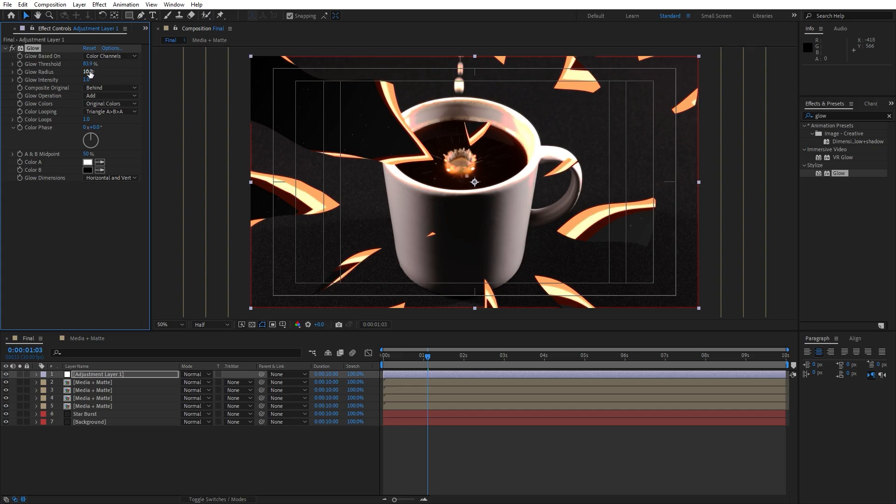
pyautogui.moveTo(89, 72); pyautogui.dragTo(85, 72)
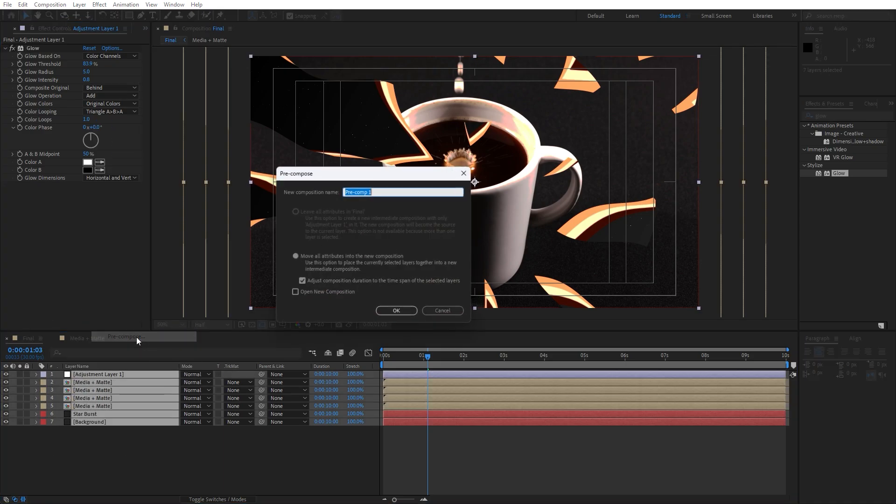
# Step: Nest all Final layers into a Scene 01 composition and scale it to 103%
pyautogui.write('Scene 01')
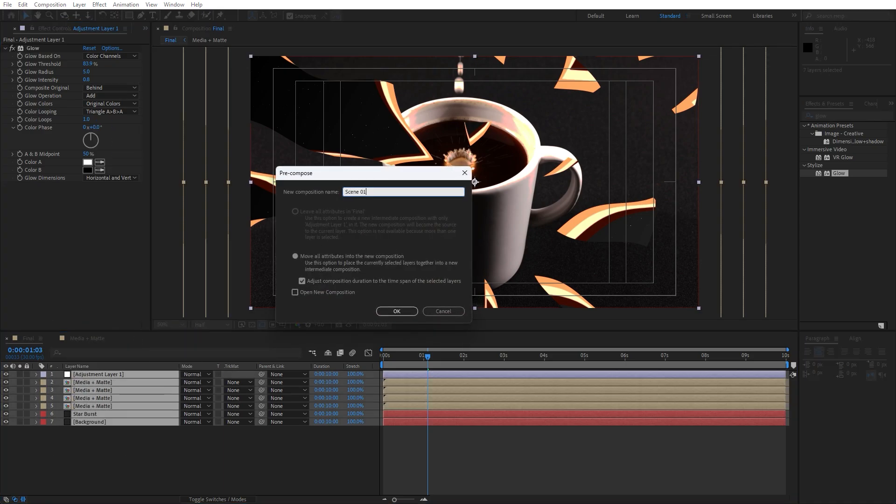
pyautogui.click(397, 312)
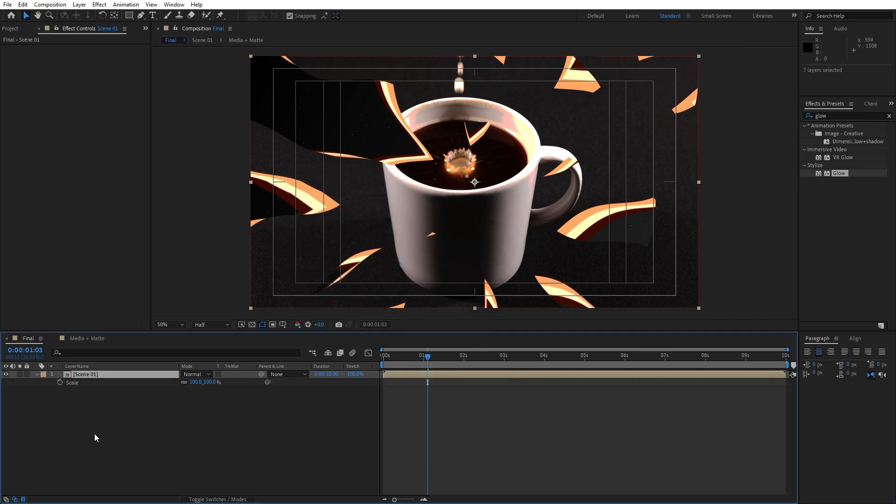
pyautogui.doubleClick(193, 381)
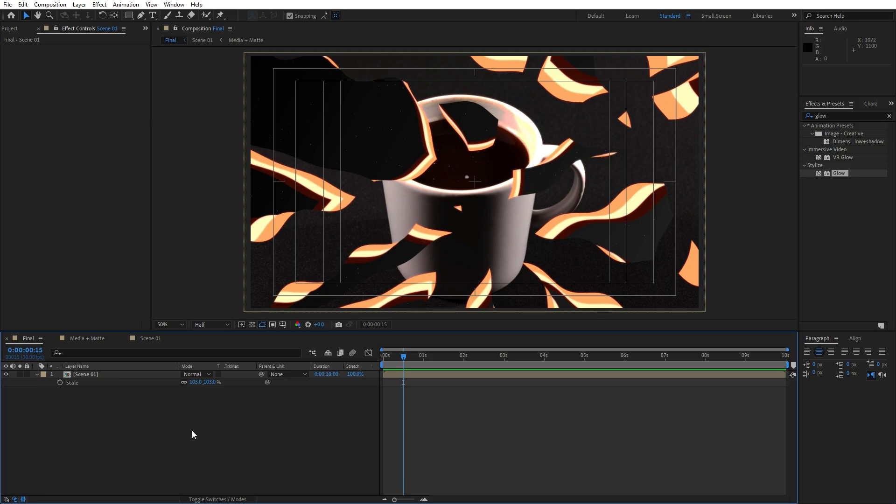
pyautogui.moveTo(488, 369)
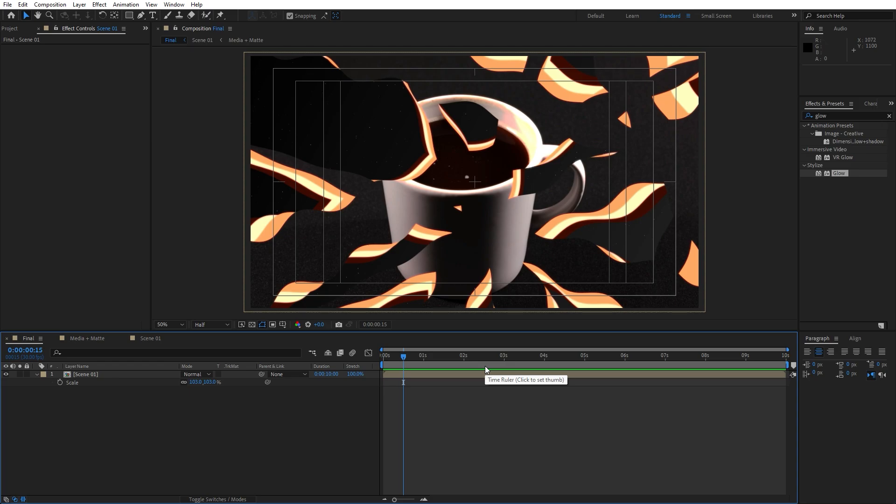
pyautogui.moveTo(479, 366)
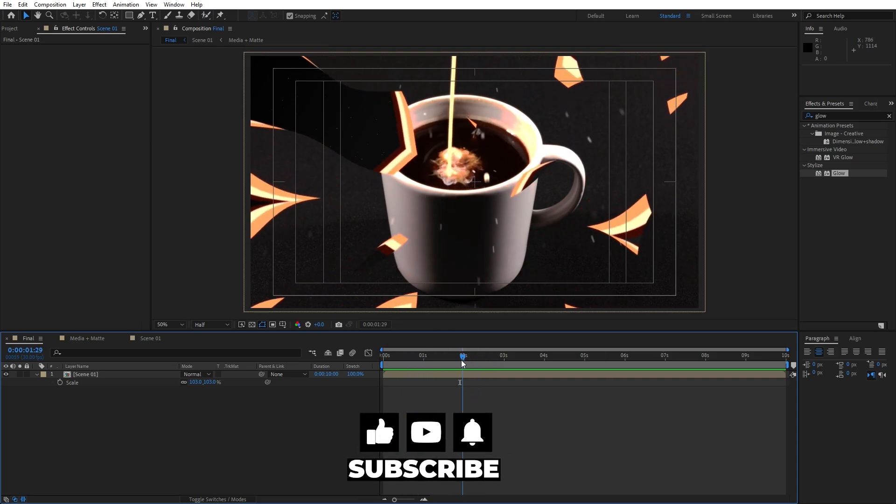
pyautogui.moveTo(463, 363); pyautogui.dragTo(447, 364)
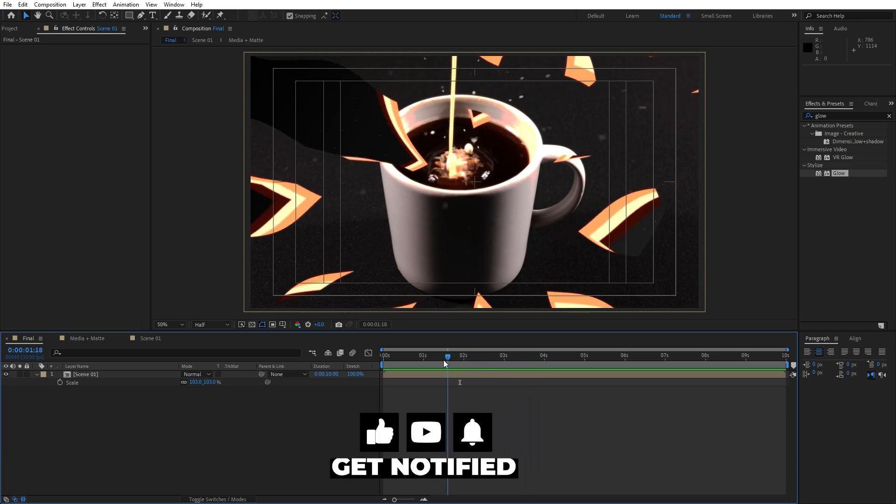